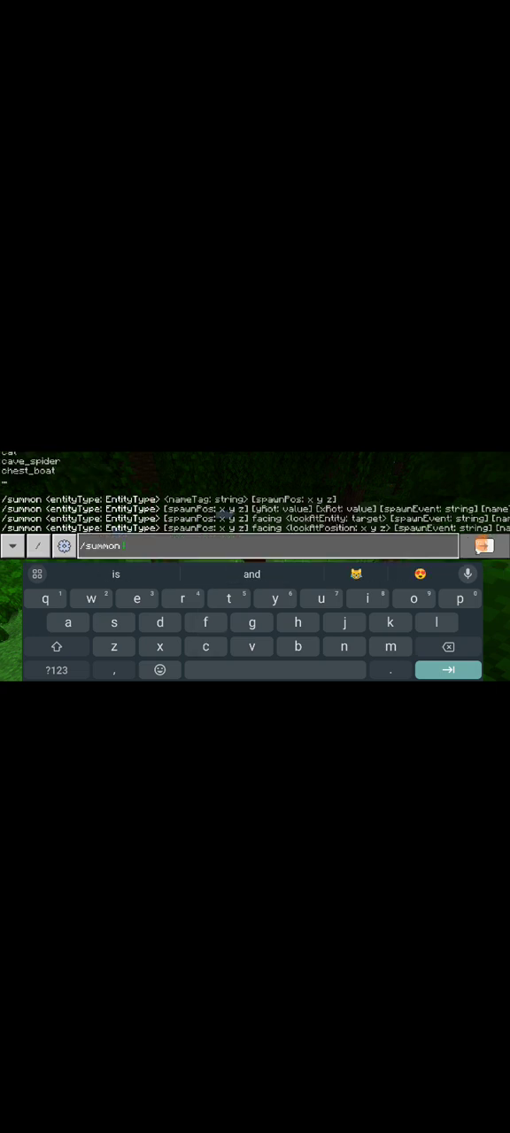
- Extend the summon command with 'minecraft:end' toward the ender dragon entity id
click(56, 669)
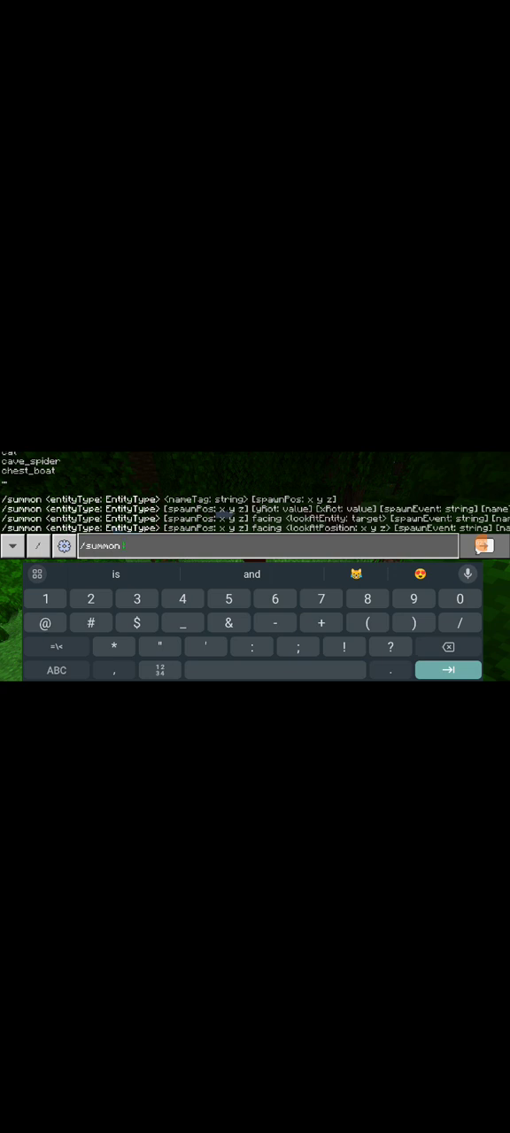
text(Minecraft:)
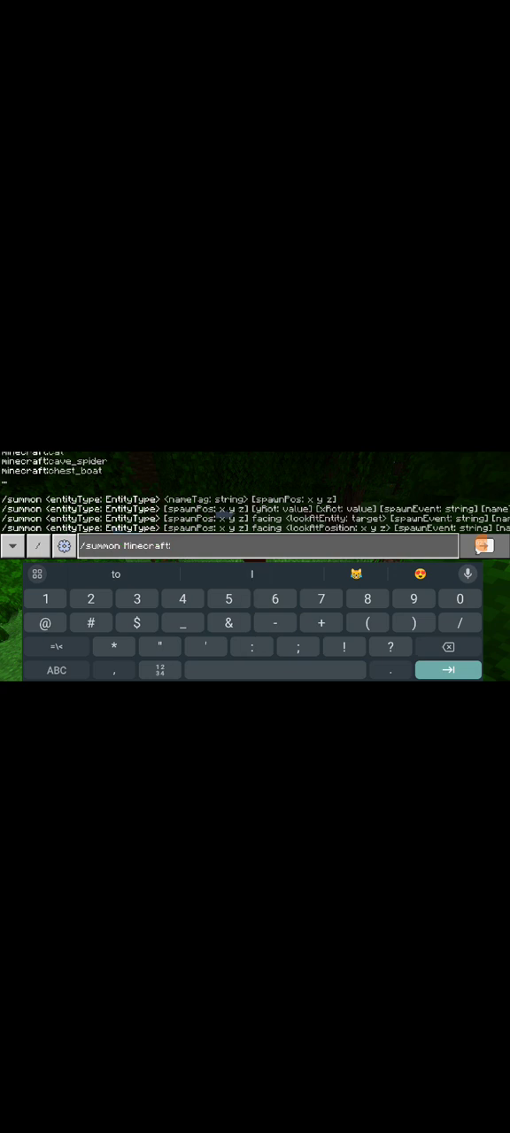
text(end)
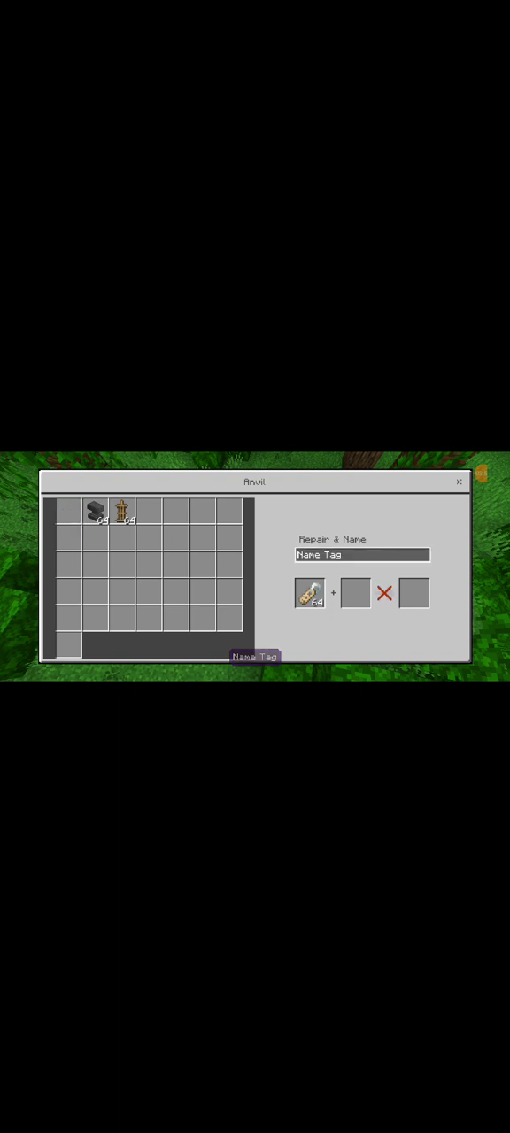
- Begin editing the name tag's name in the anvil, clearing its default name
click(363, 556)
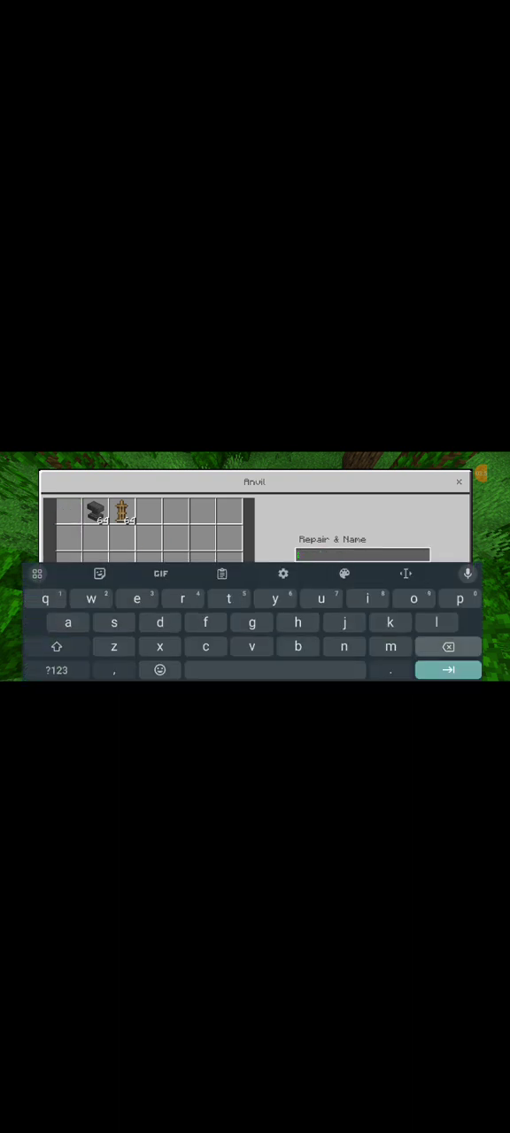